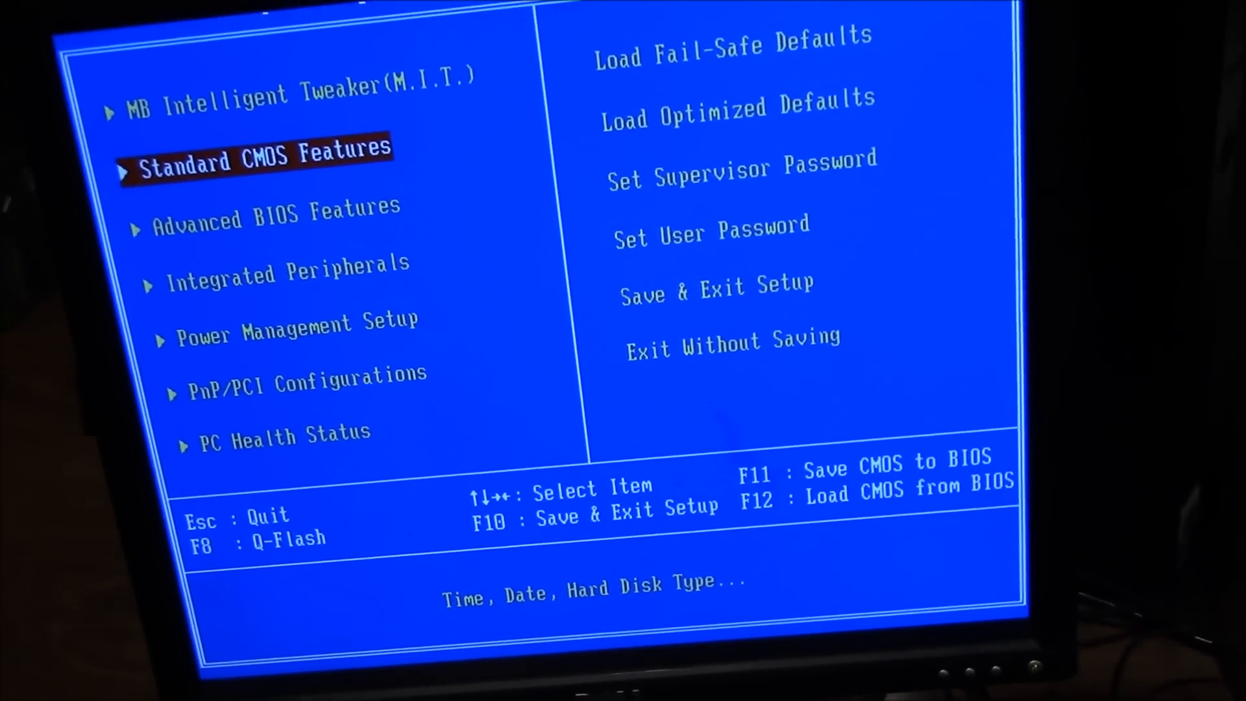
Close the File Explorer window showing the OS (F:) drive
key(Down)
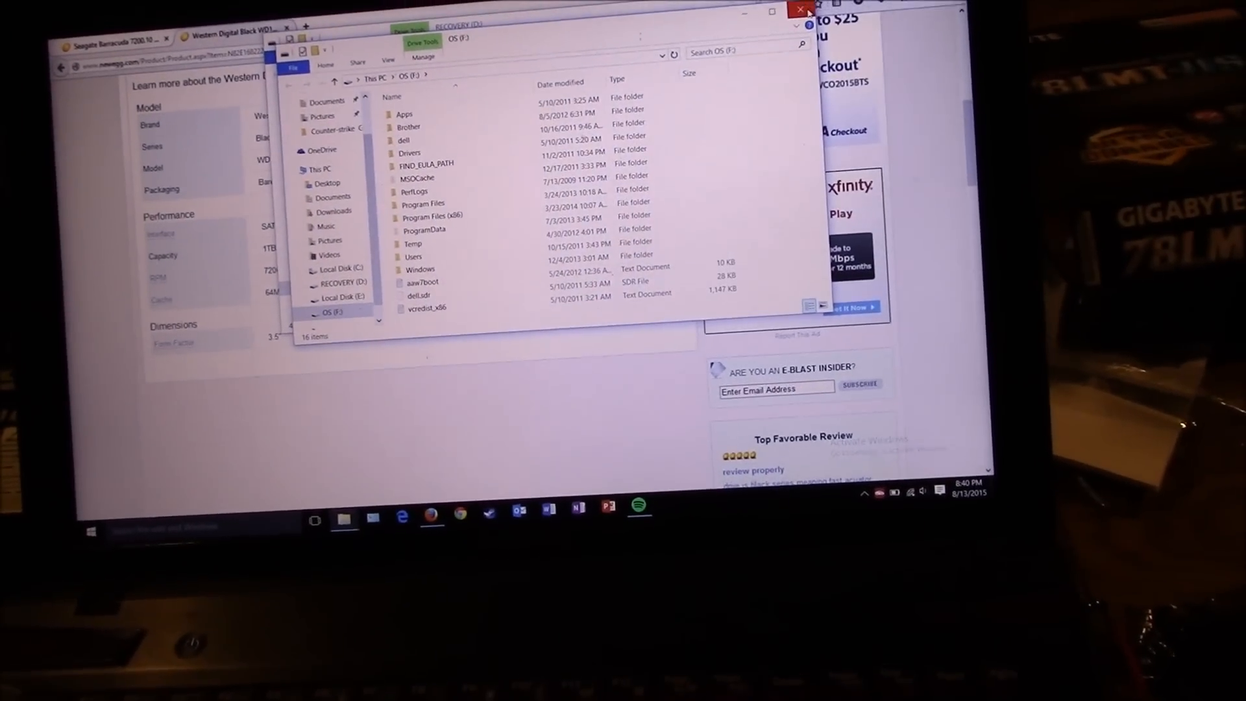
click(800, 9)
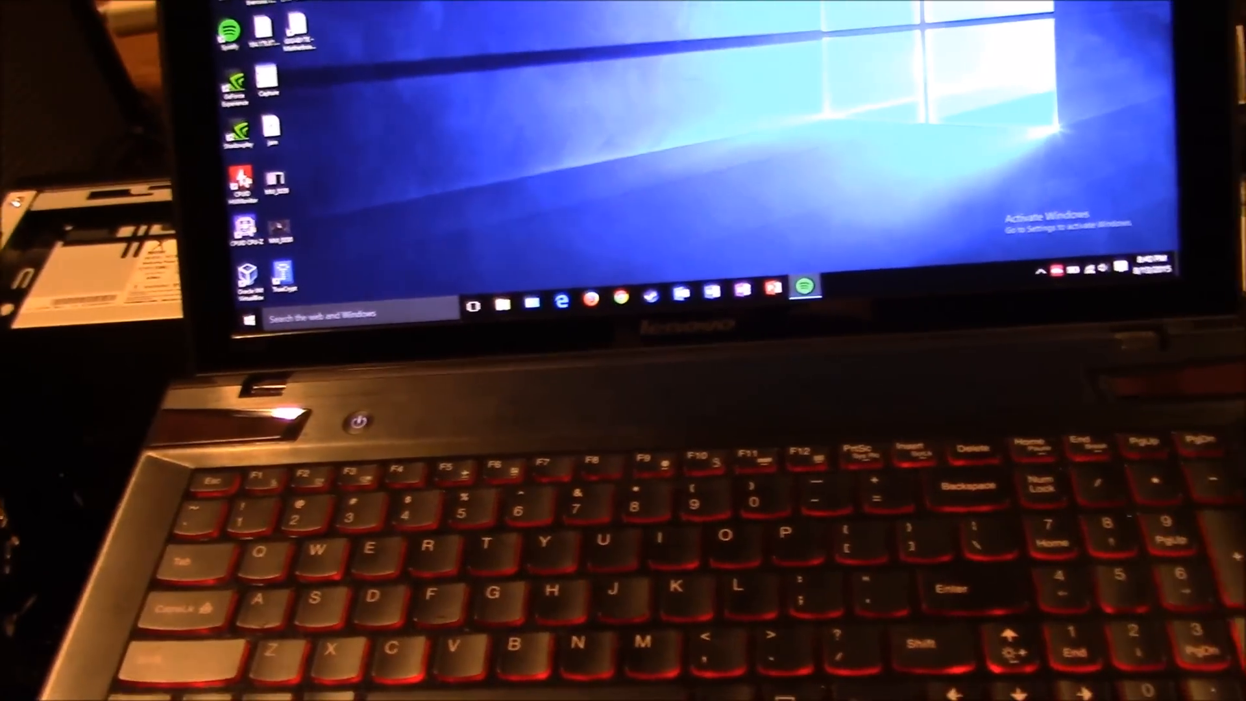
Search the Start menu for 'disk.m' to list the diskmgmt tool
click(255, 322)
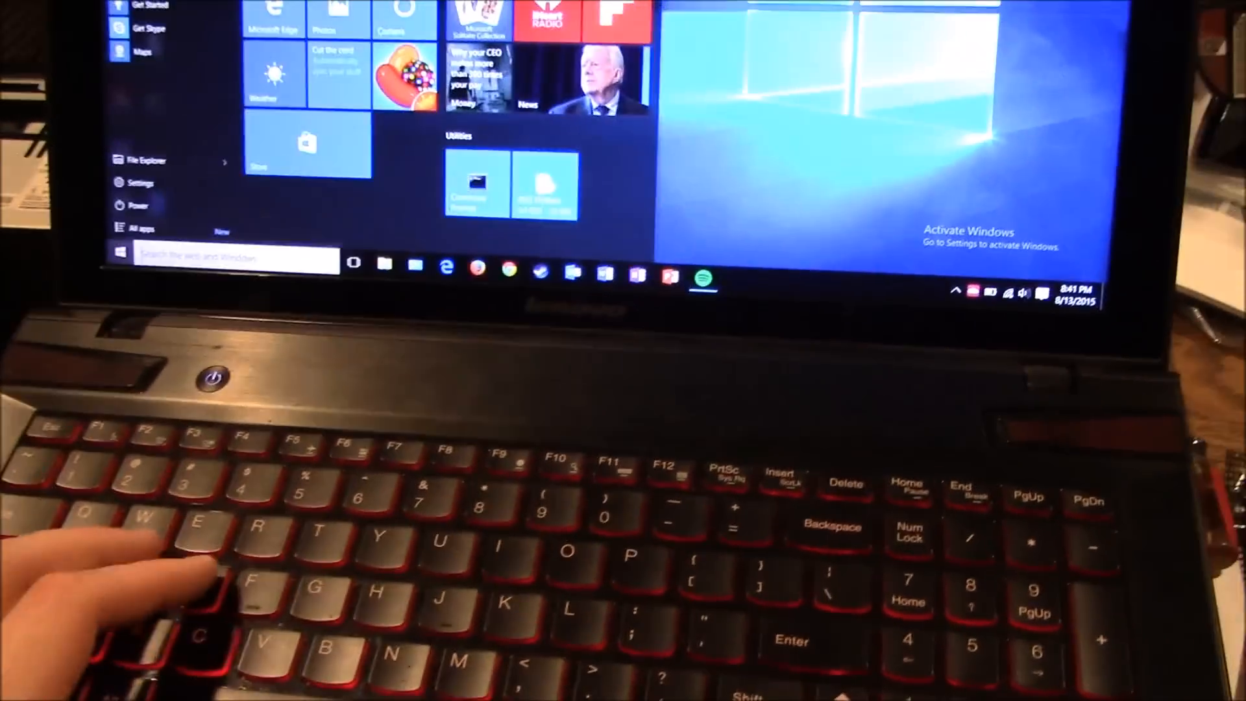
text(diskmgmt)
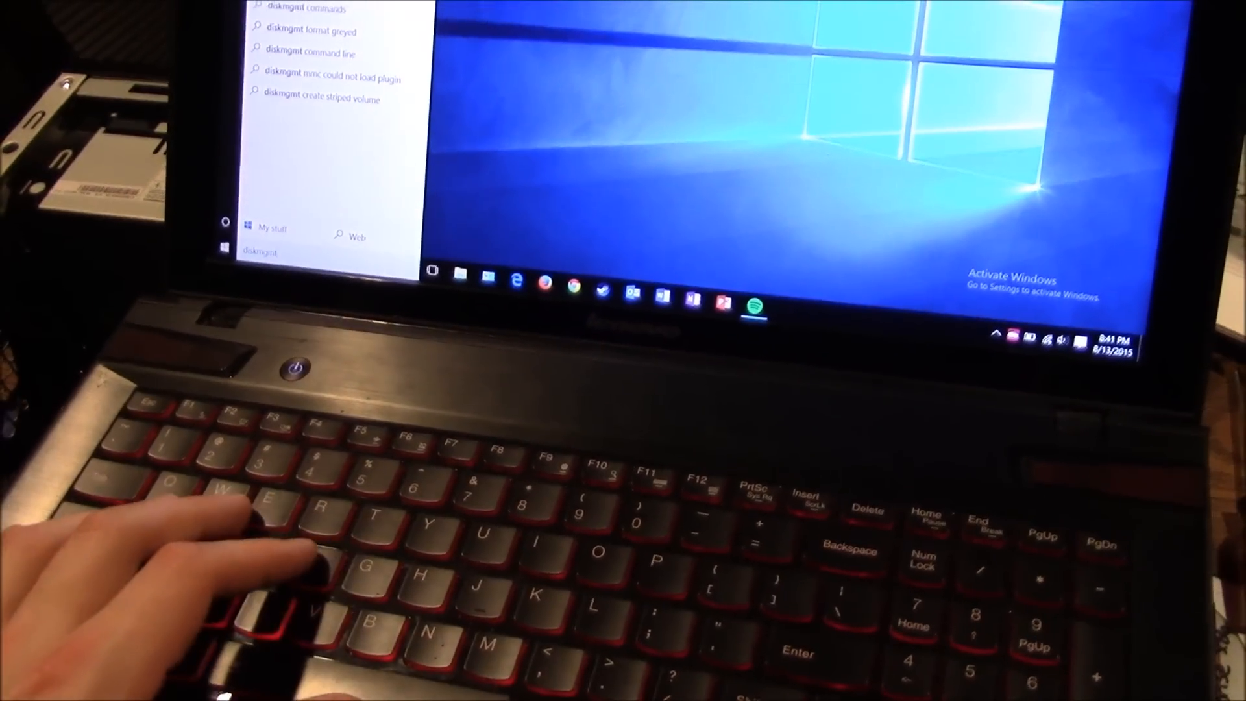
text(.m)
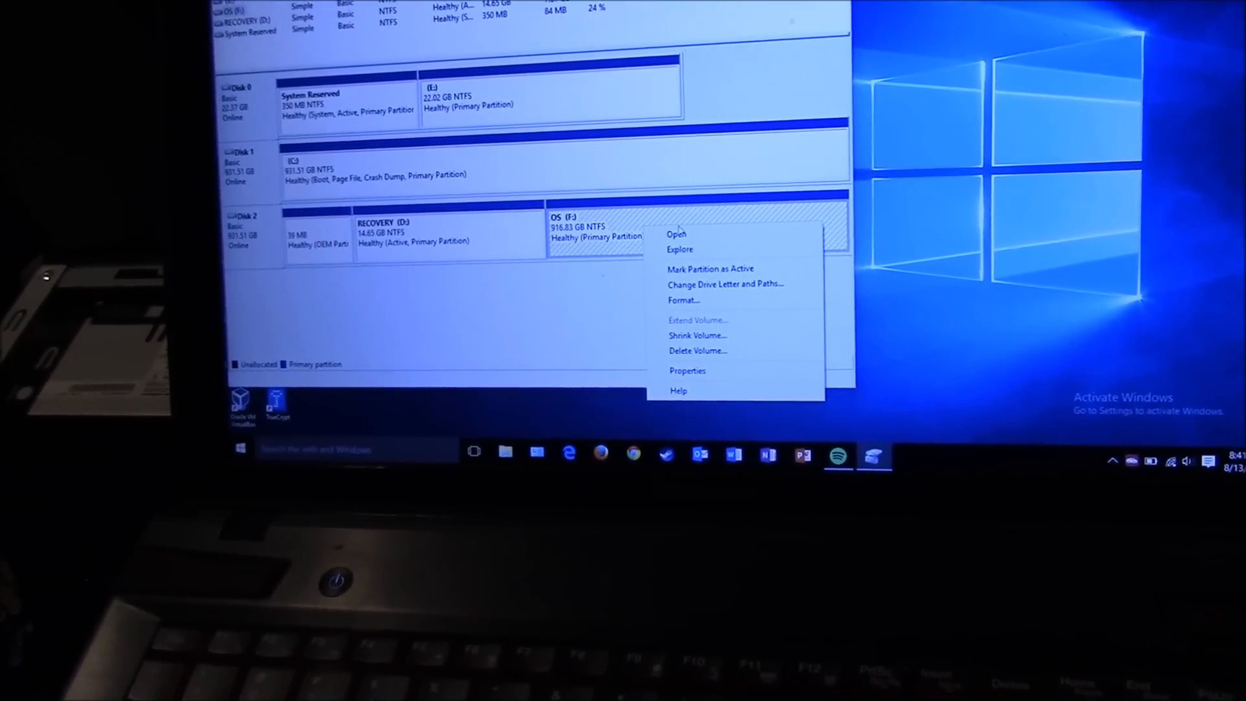
Choose Shrink Volume on Disk 2's OS (F:) partition
click(697, 335)
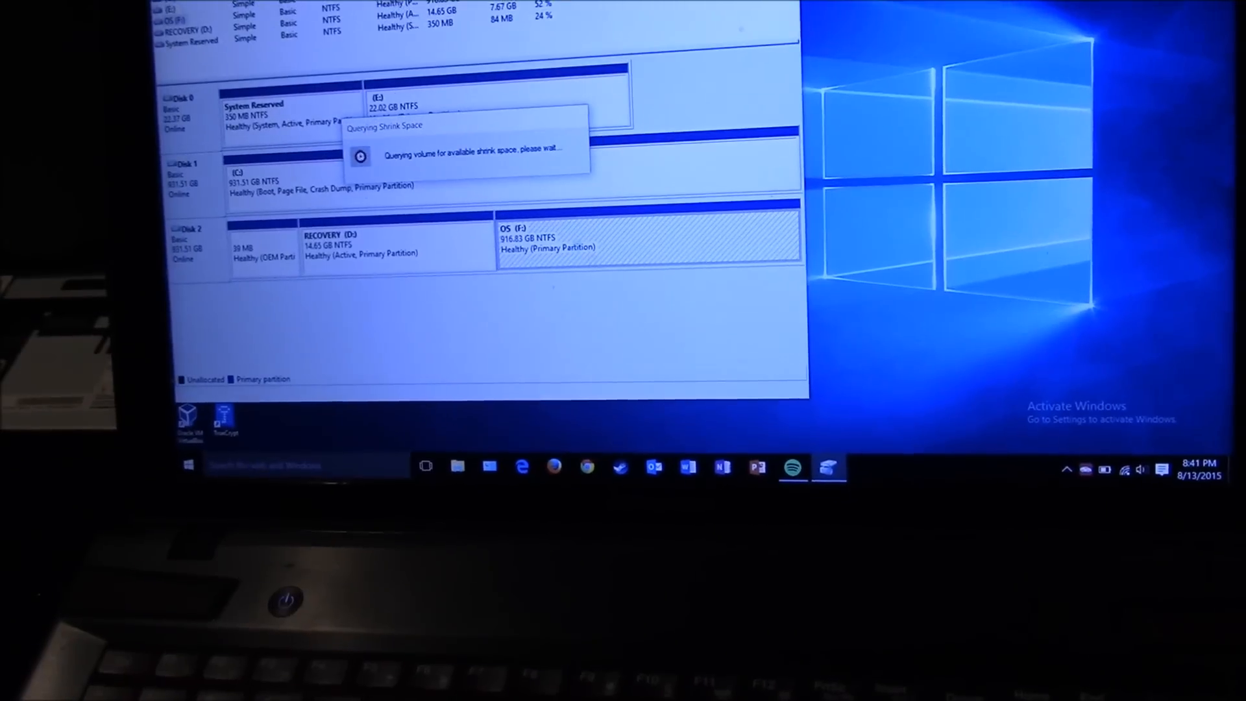